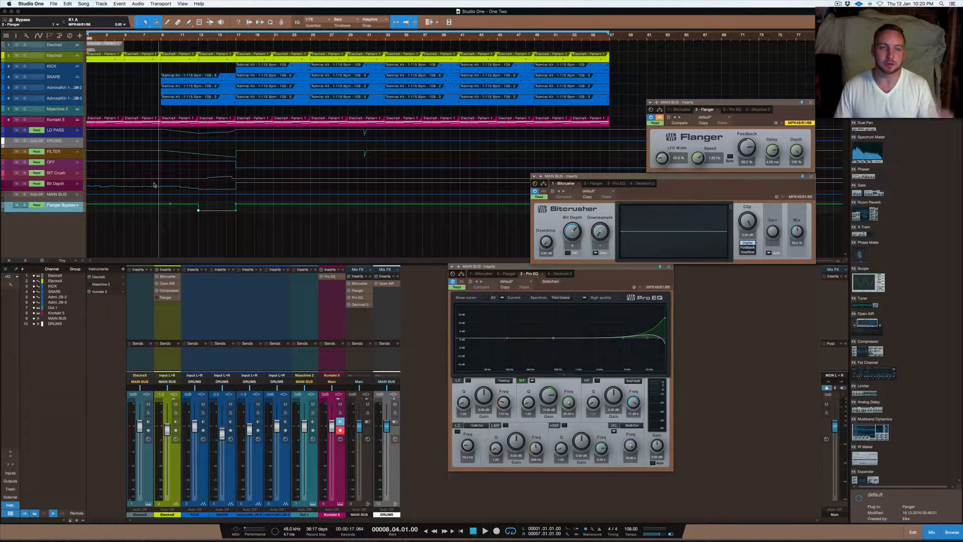
mouse_move(152, 189)
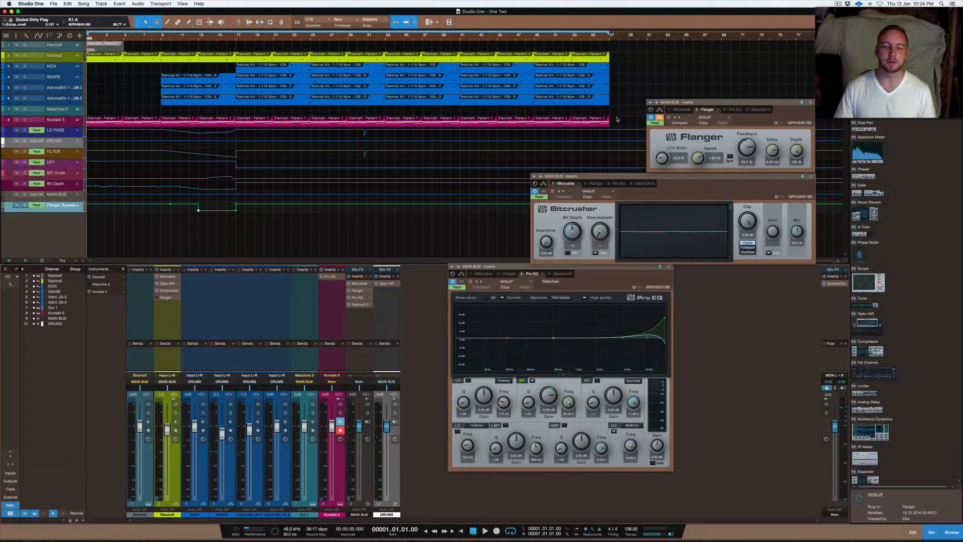
mouse_move(353, 160)
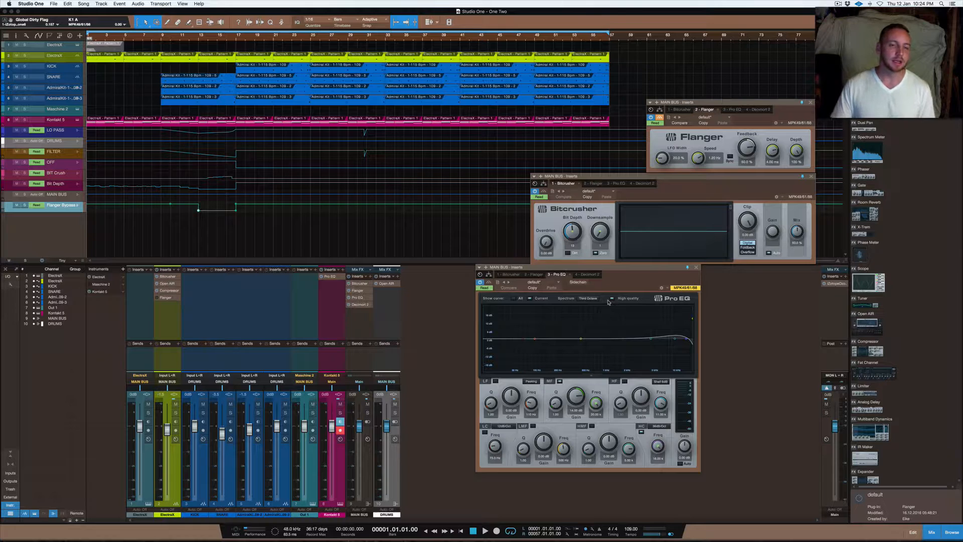
mouse_move(614, 299)
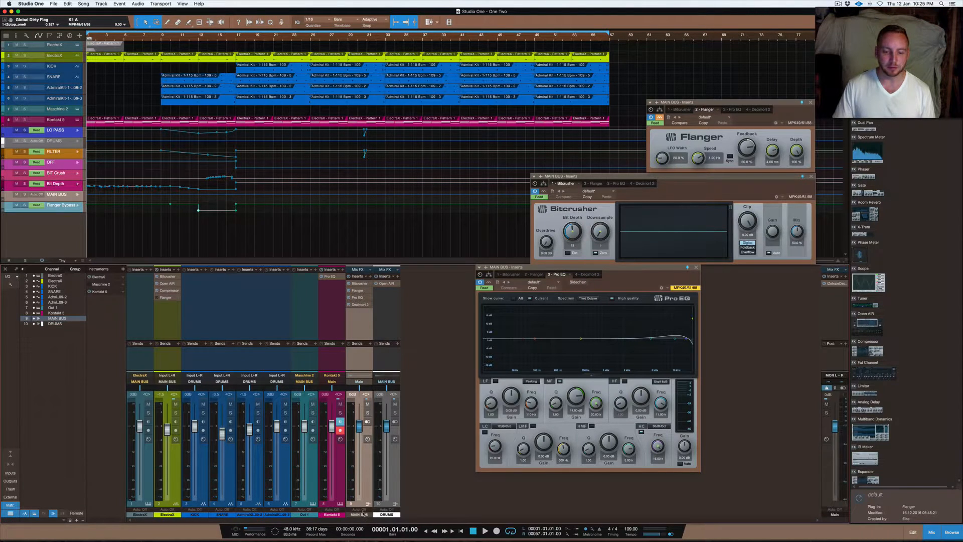
Move the DRUMS bus above MAIN BUS so MAIN BUS becomes the last track, channel 10
click(385, 513)
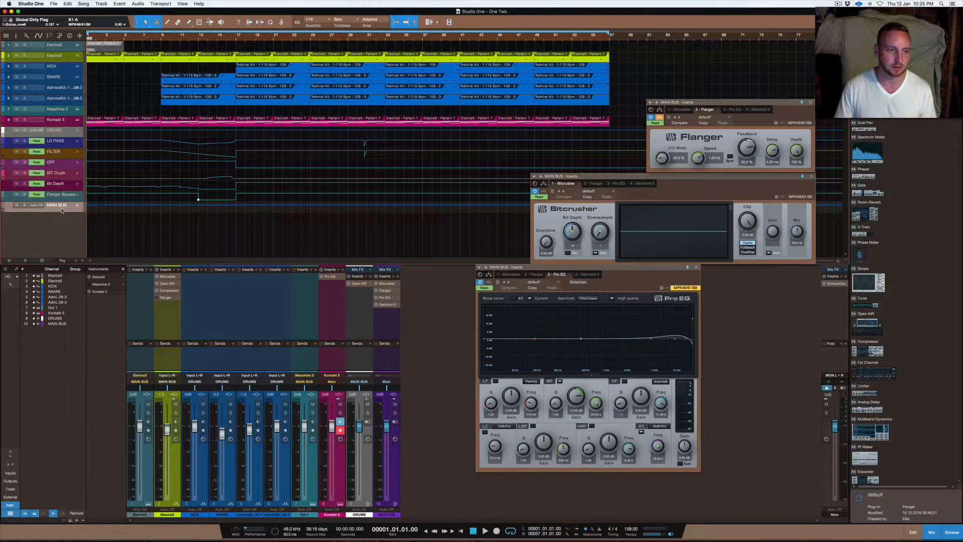
click(57, 205)
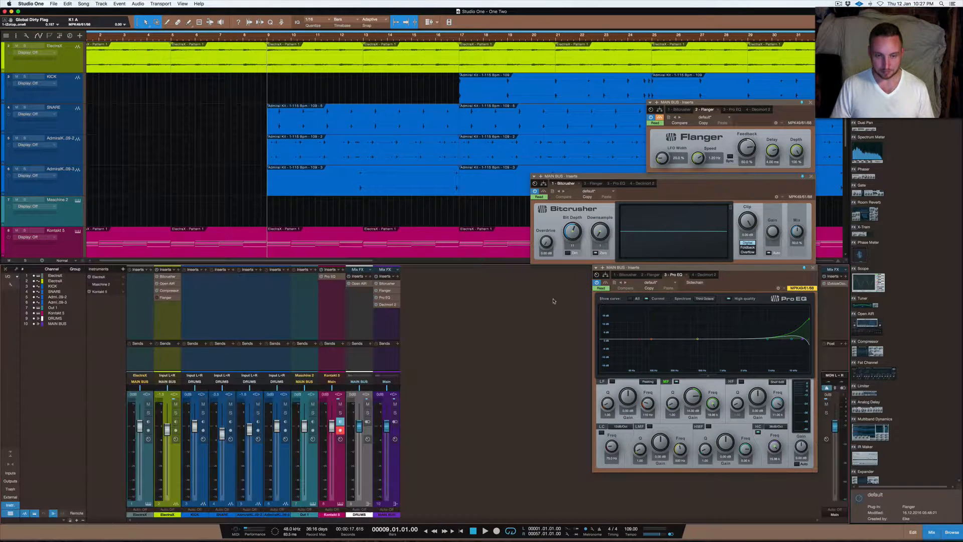
mouse_move(434, 291)
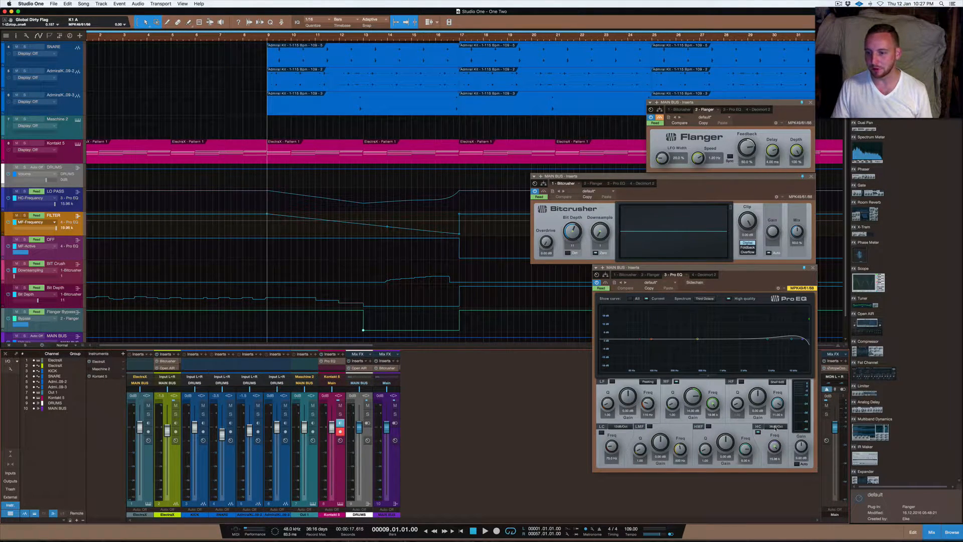
Show automation for the MAIN BUS Pro EQ HC-Frequency as a new automation track
click(780, 426)
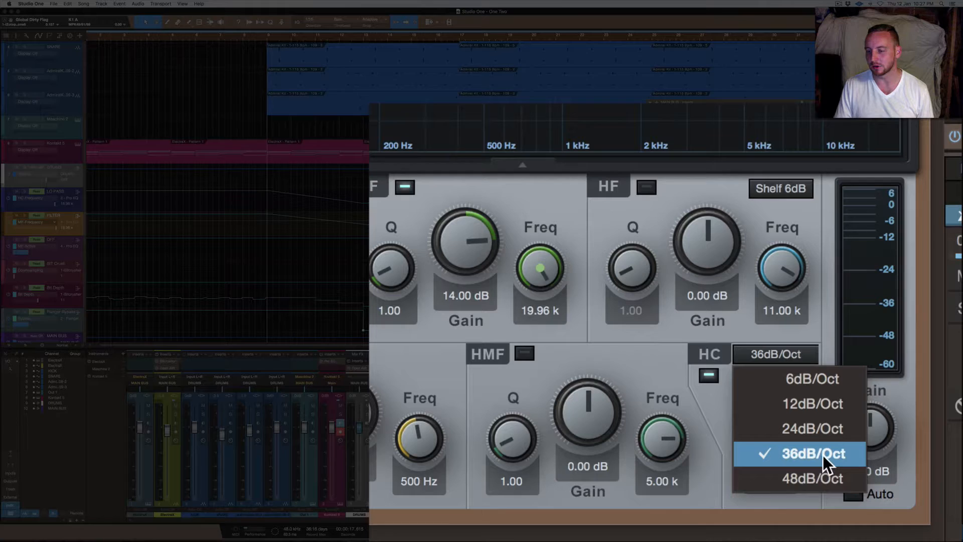
click(796, 453)
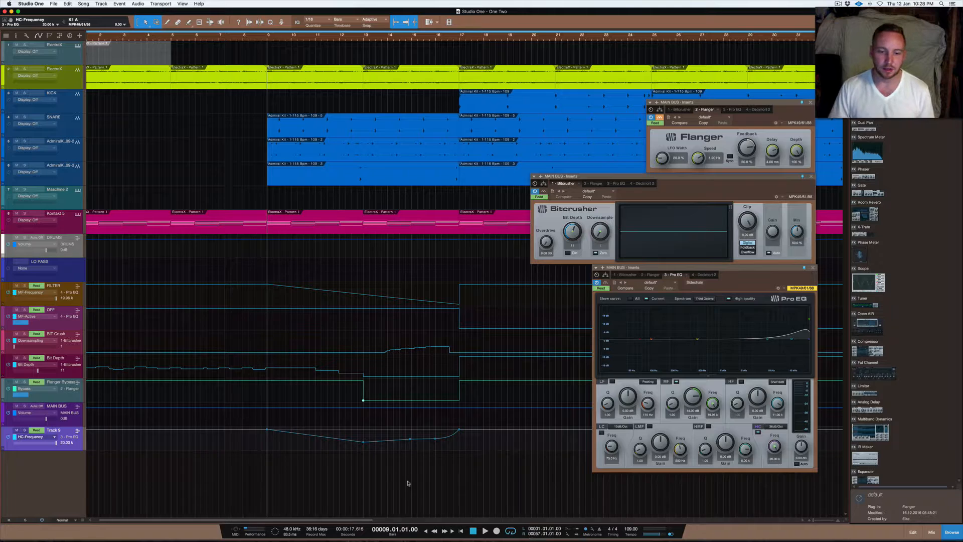
mouse_move(351, 406)
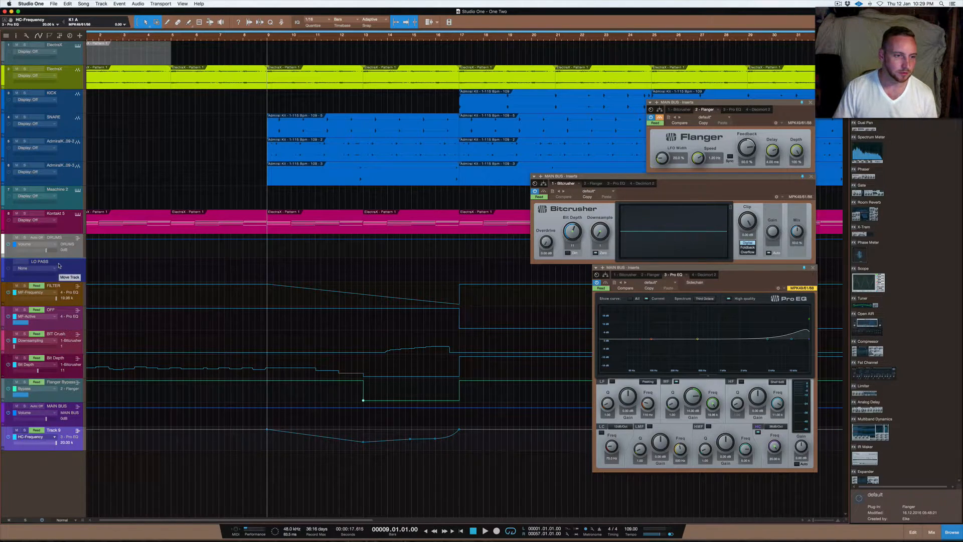
Rename the HC-Frequency automation lane to 'LOW PASS' and bring up the mixer
right_click(43, 286)
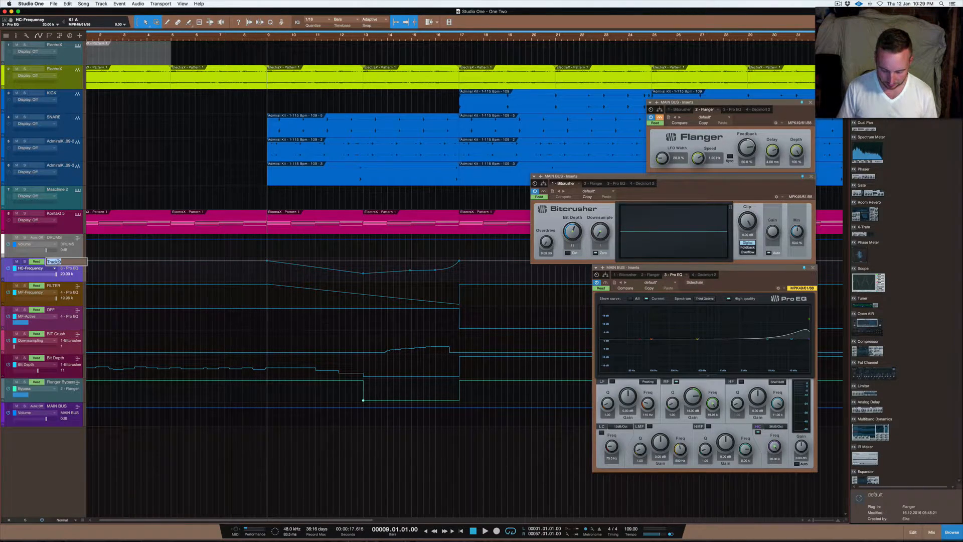
text(LOW PASS)
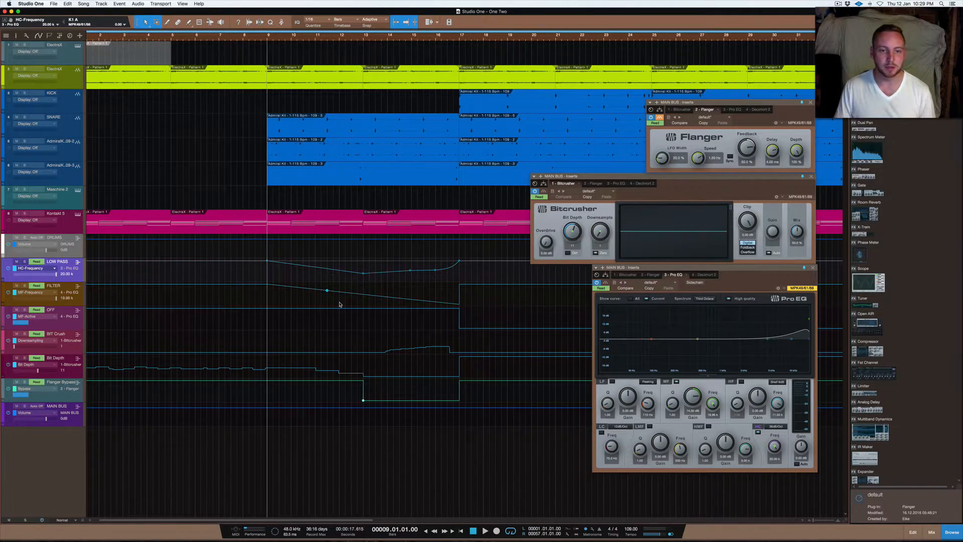
click(484, 529)
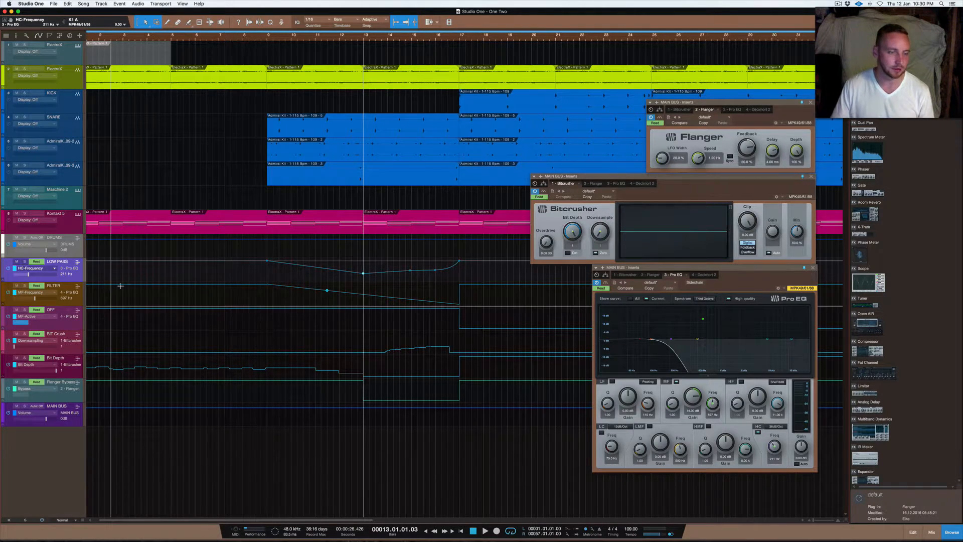
click(953, 532)
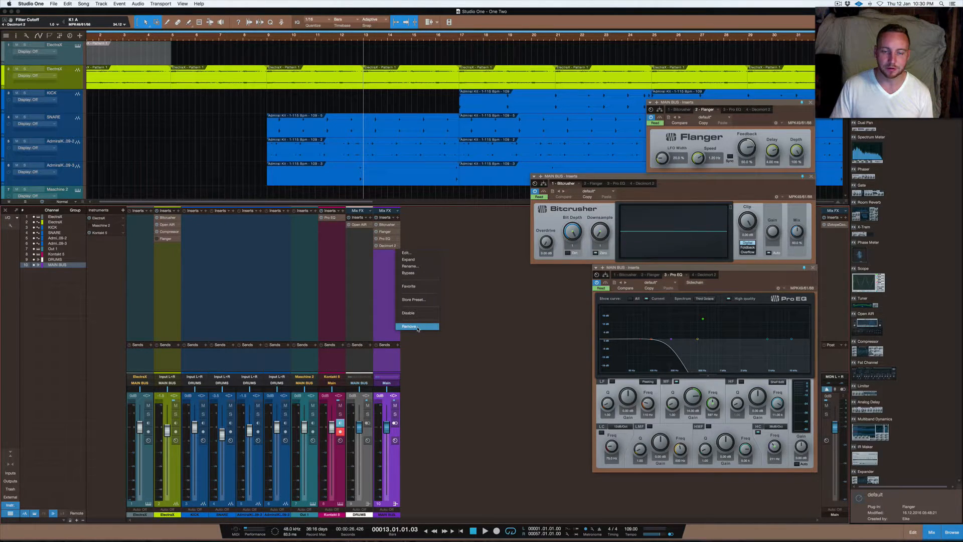
Remove the Decimort 2 effect from the MAIN BUS insert chain
click(409, 326)
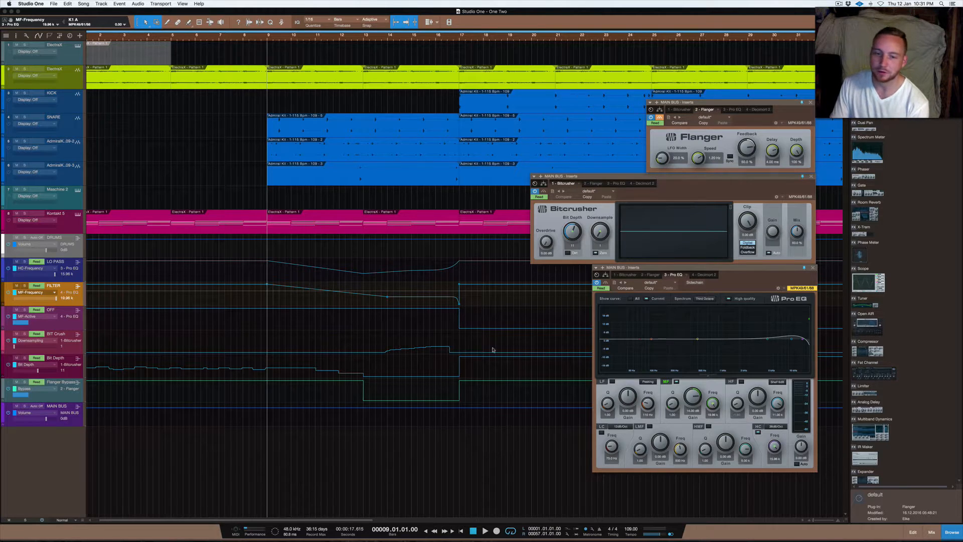
mouse_move(371, 325)
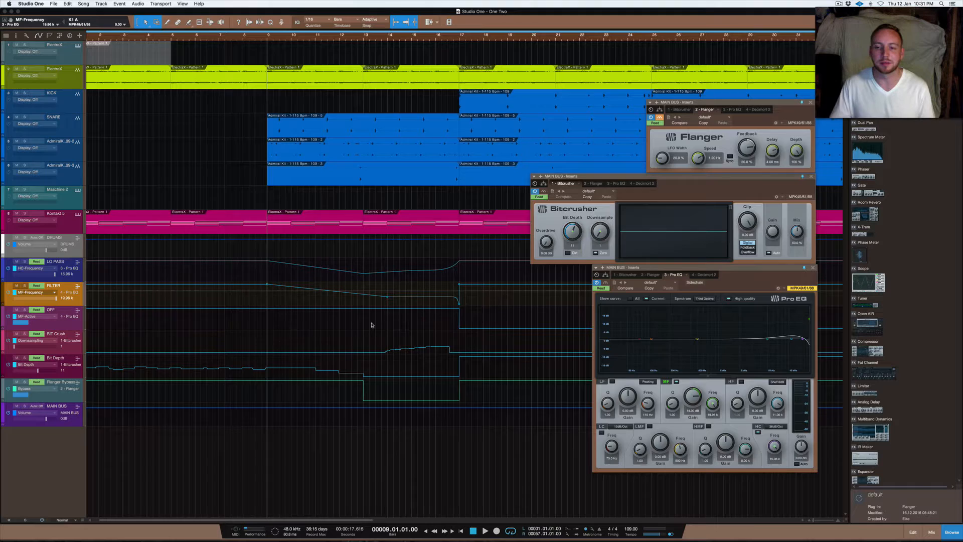
mouse_move(584, 378)
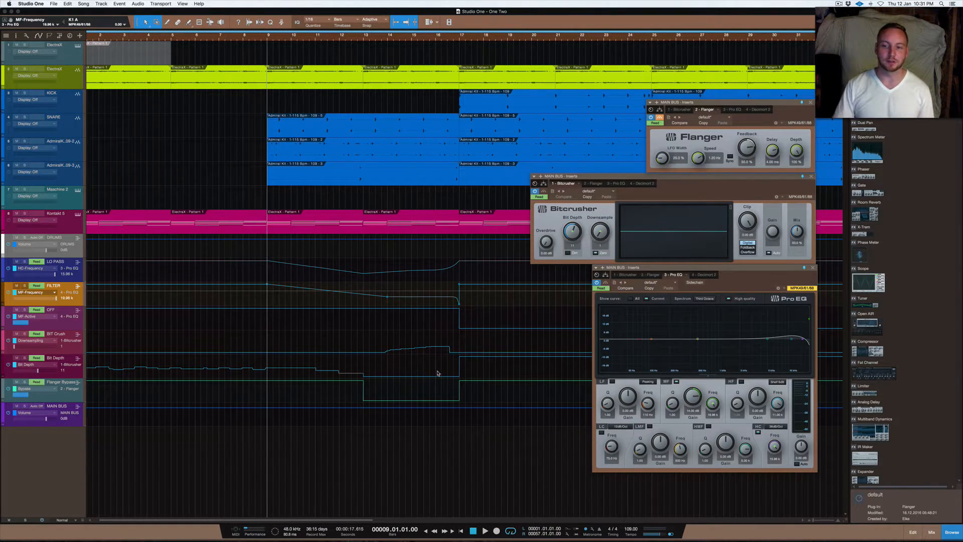
mouse_move(295, 307)
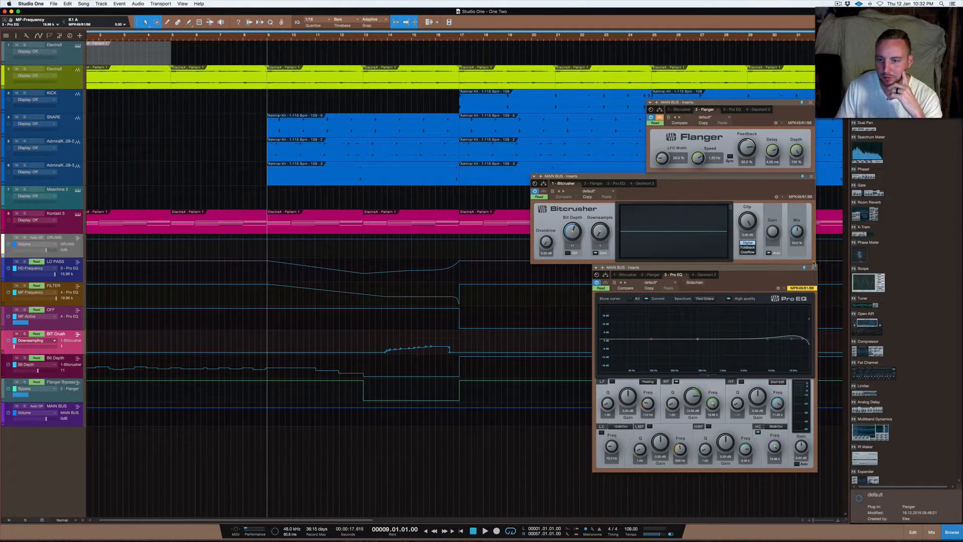
Close the Pro EQ window, leaving Flanger and Bitcrusher open over the automation lanes
click(812, 267)
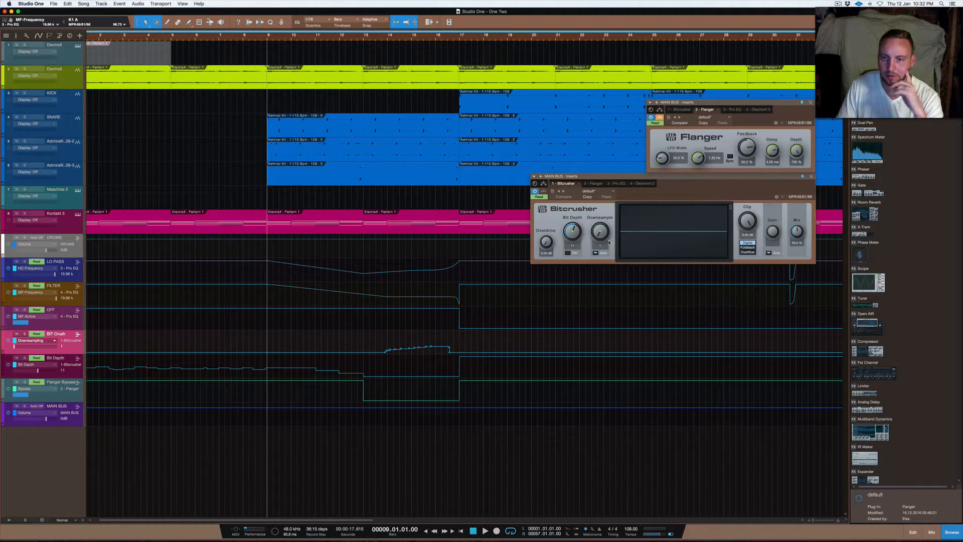
mouse_move(598, 237)
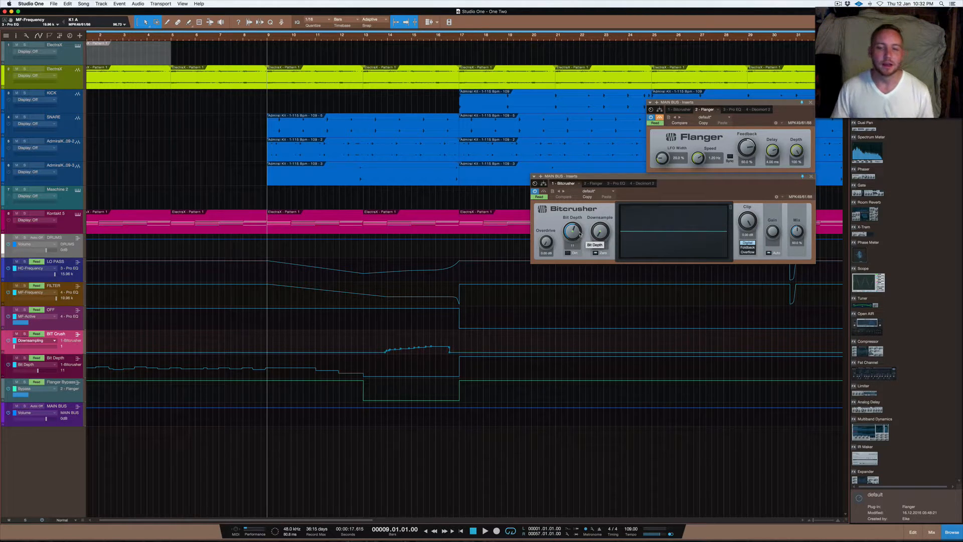
mouse_move(581, 529)
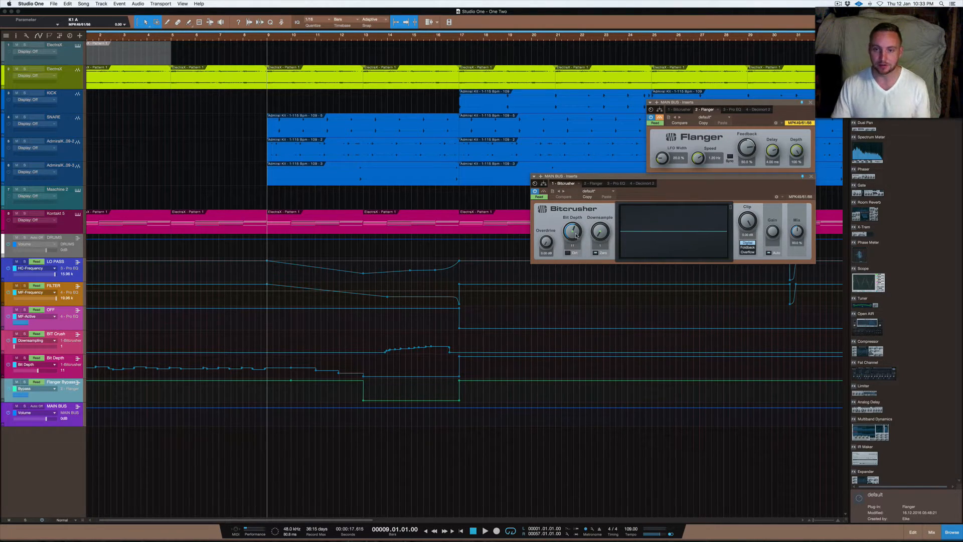
mouse_move(573, 231)
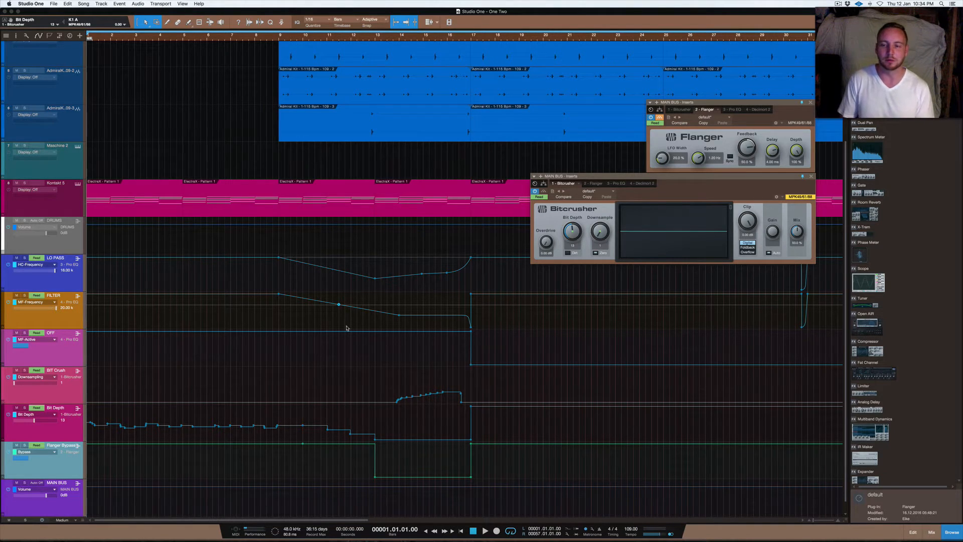
mouse_move(518, 332)
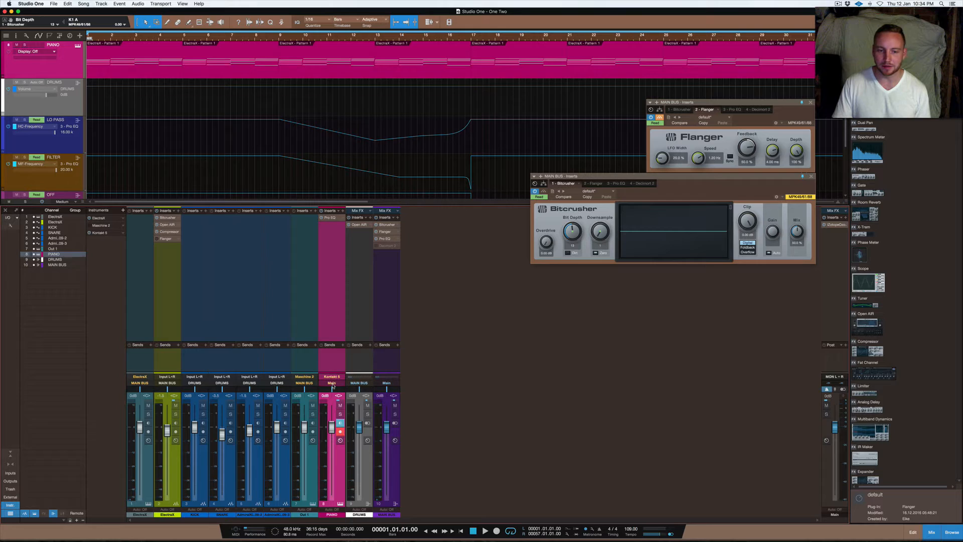
click(332, 382)
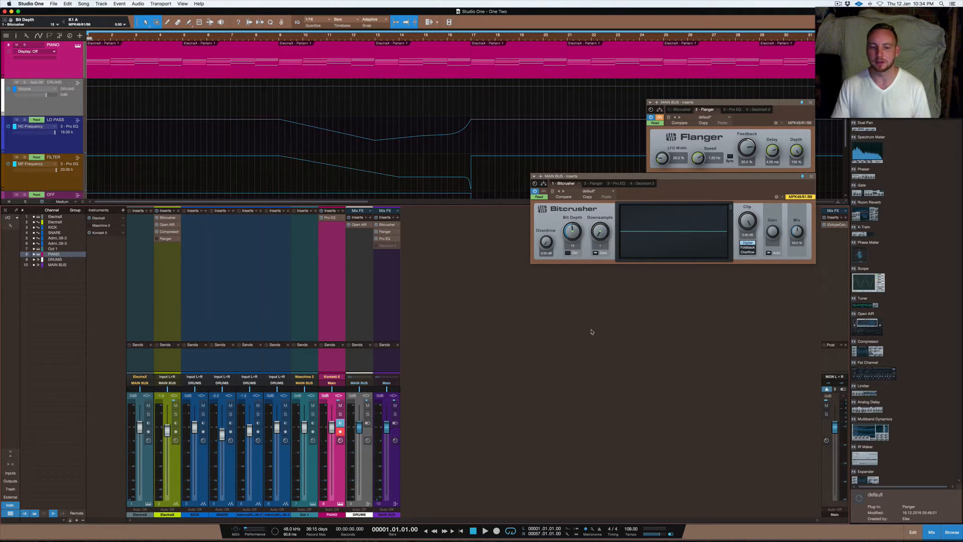
mouse_move(581, 333)
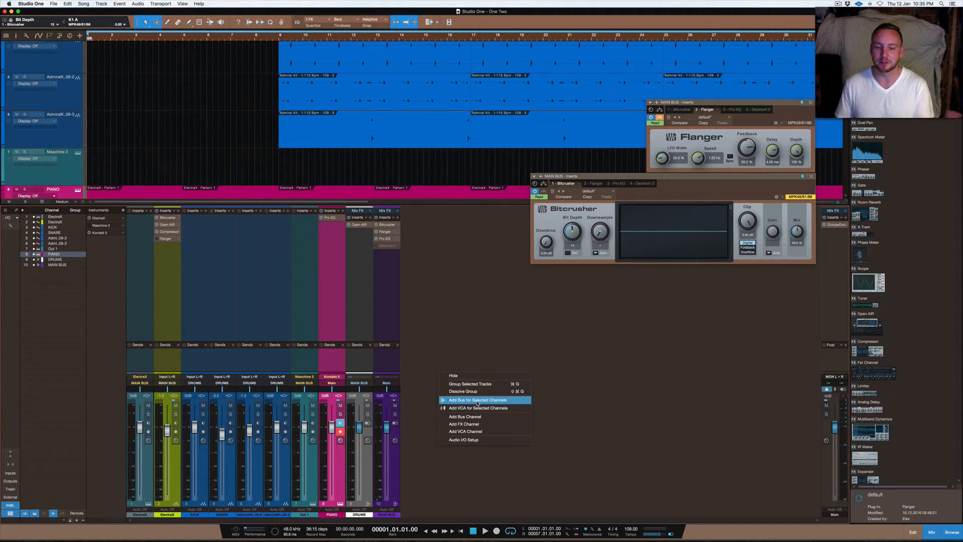
mouse_move(466, 423)
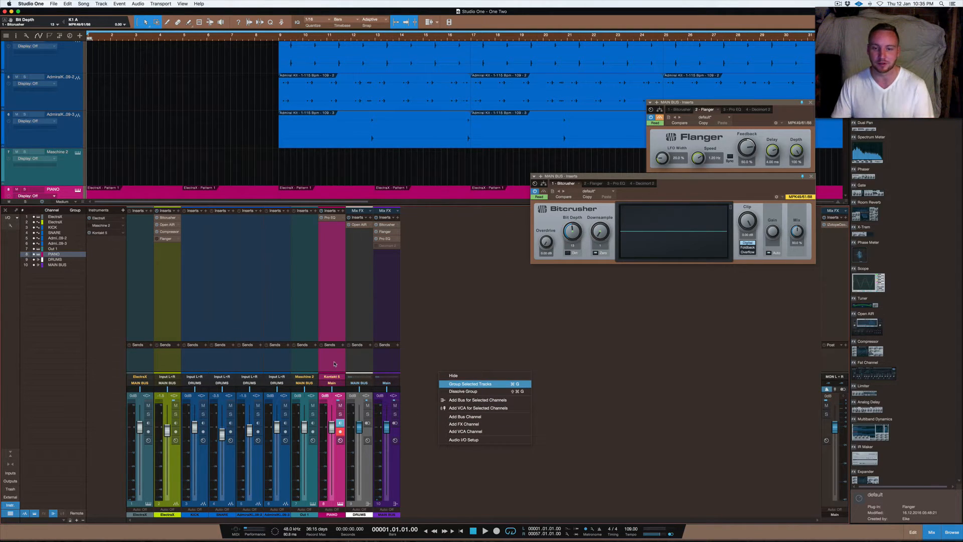
mouse_move(477, 417)
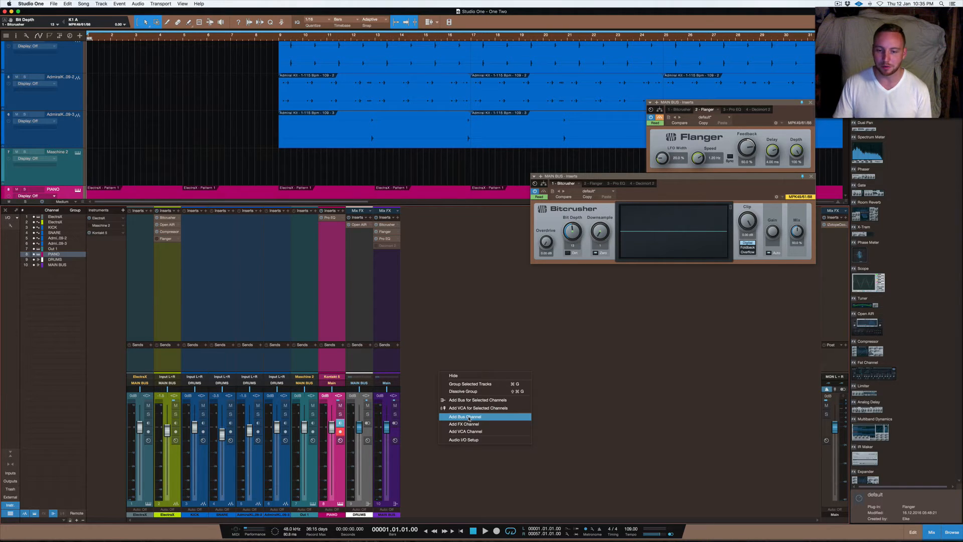
Add a new empty bus channel named Bus 1 after MAIN BUS in the mixer
click(465, 416)
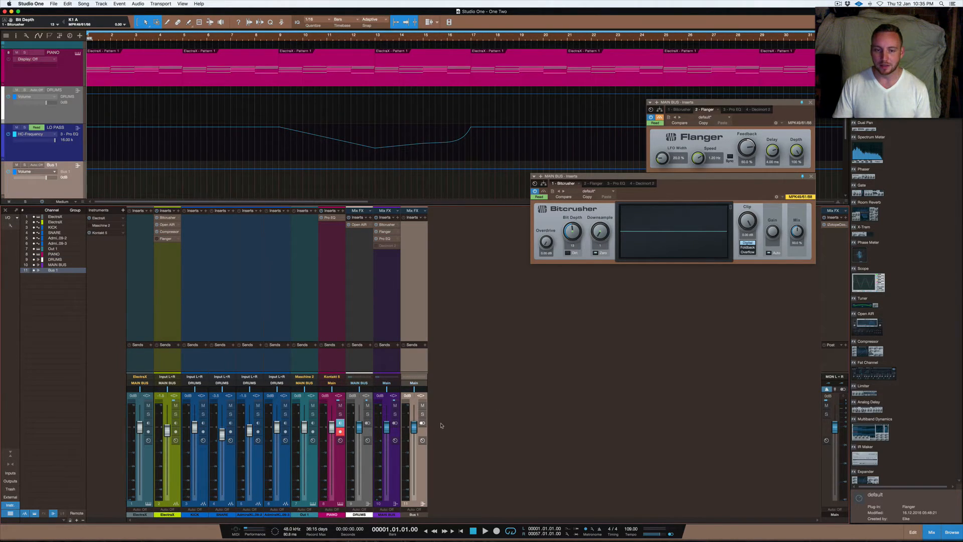
Bring up the channel actions for the new Bus 1 channel in the mixer
right_click(440, 424)
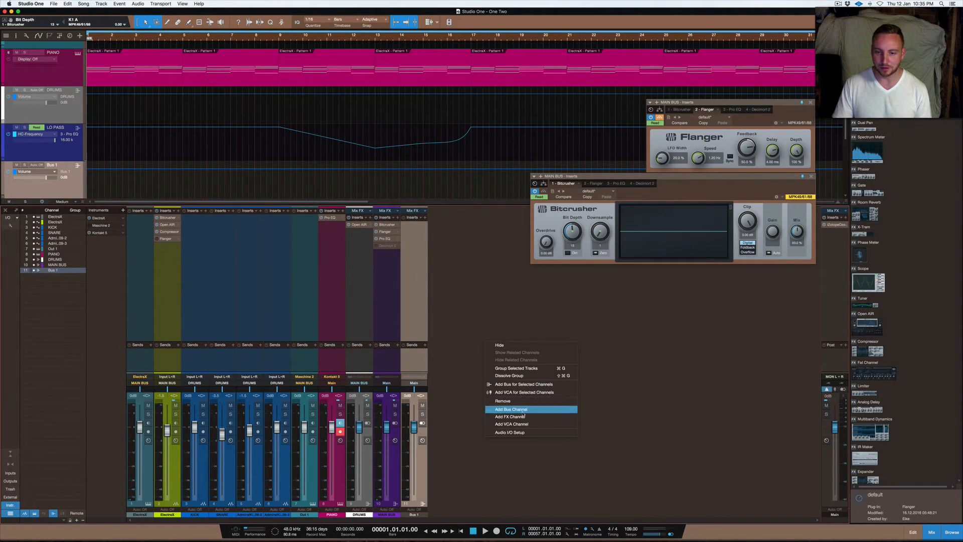
mouse_move(549, 414)
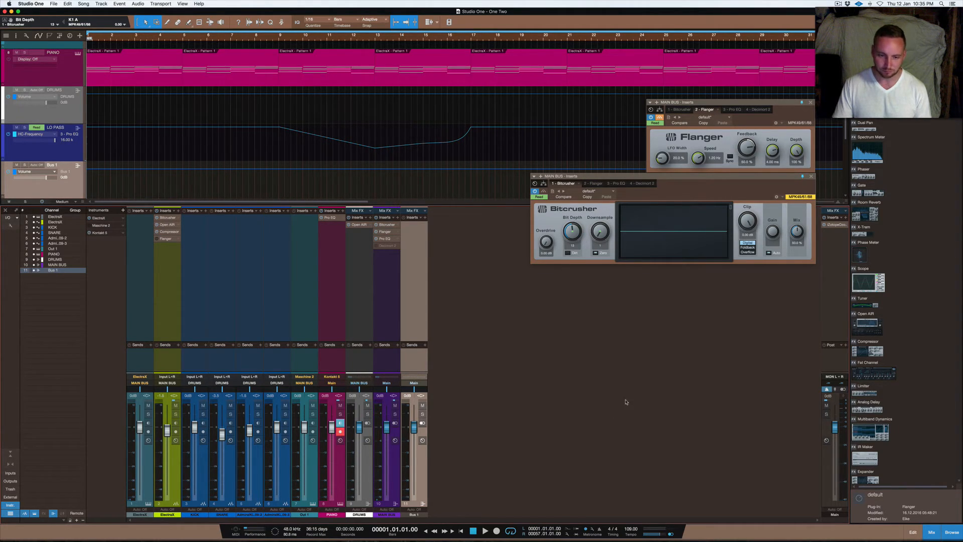
mouse_move(427, 480)
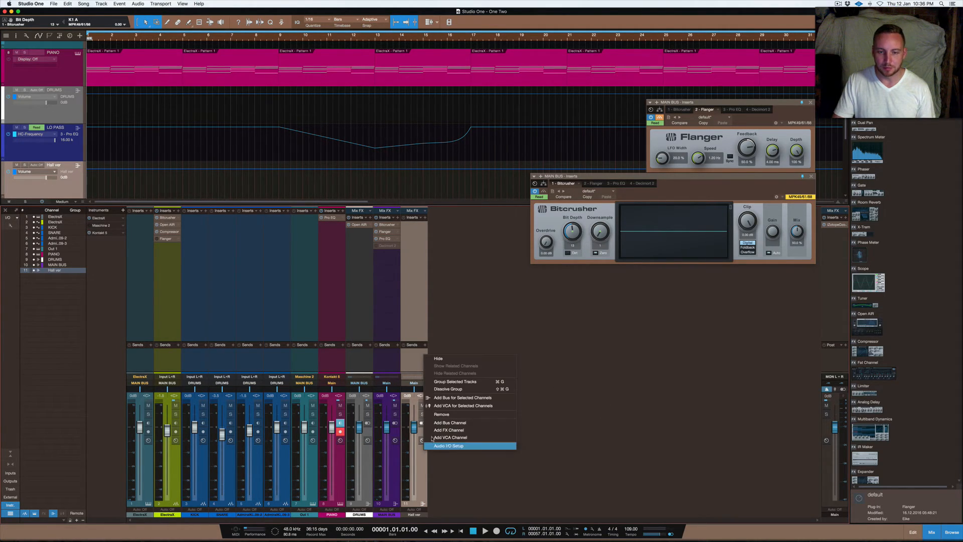
mouse_move(442, 414)
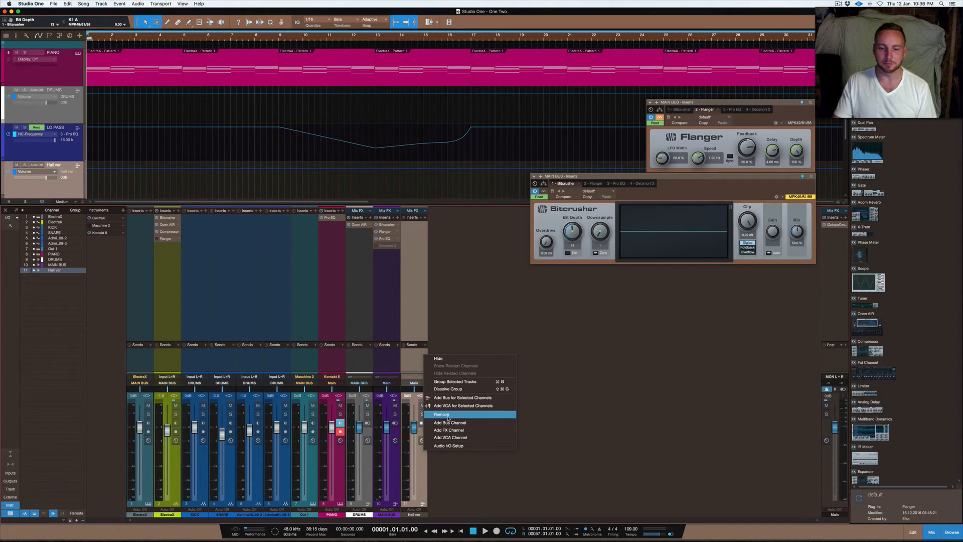
Delete the renamed bus channel so MAIN BUS is again the last track
click(441, 414)
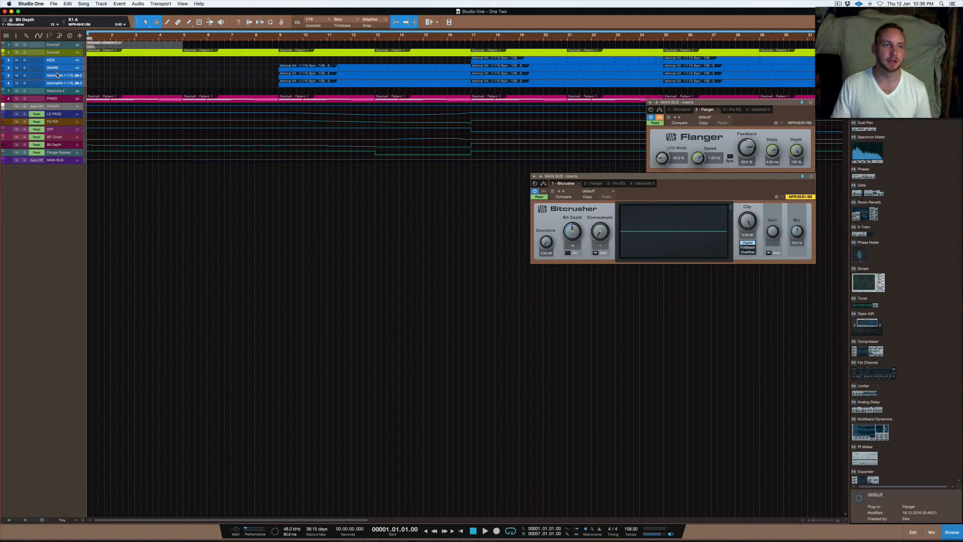
right_click(49, 75)
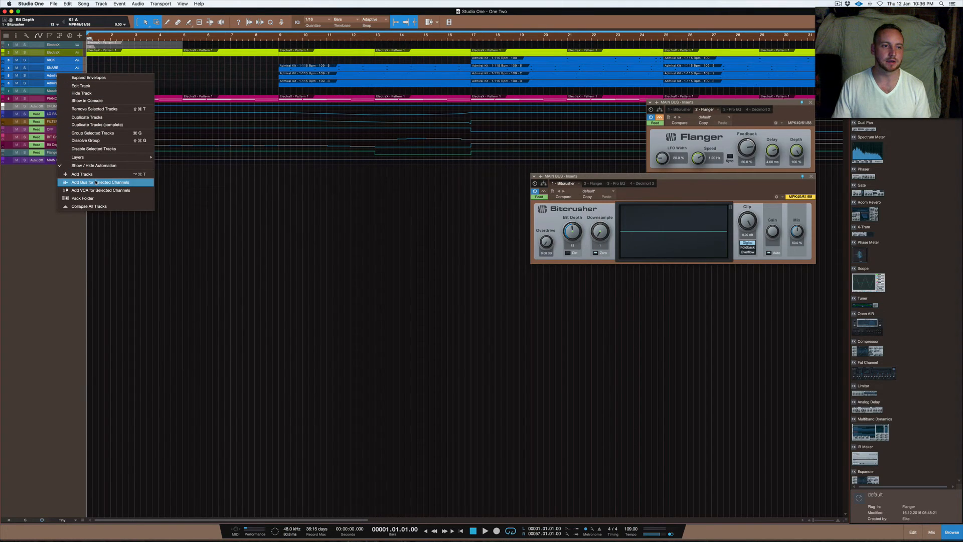